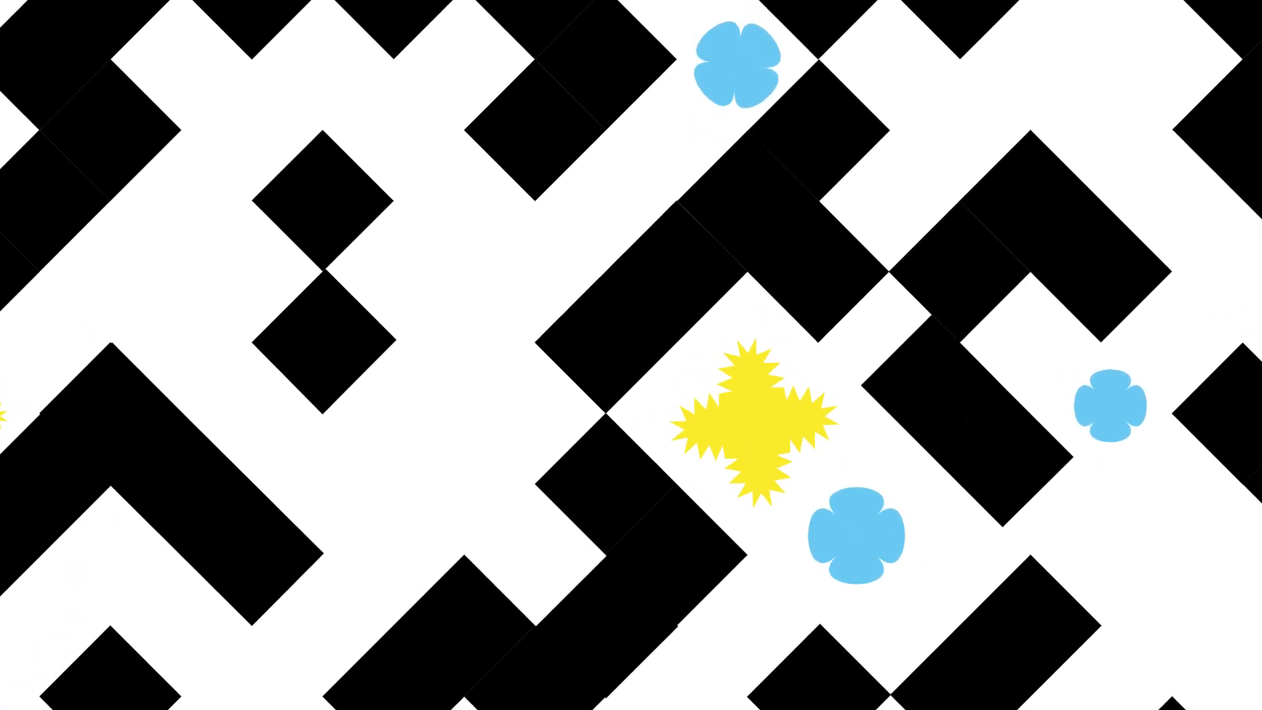
Step: Play the maze animation until the yellow star zooms in and fills the screen
left_click(753, 421)
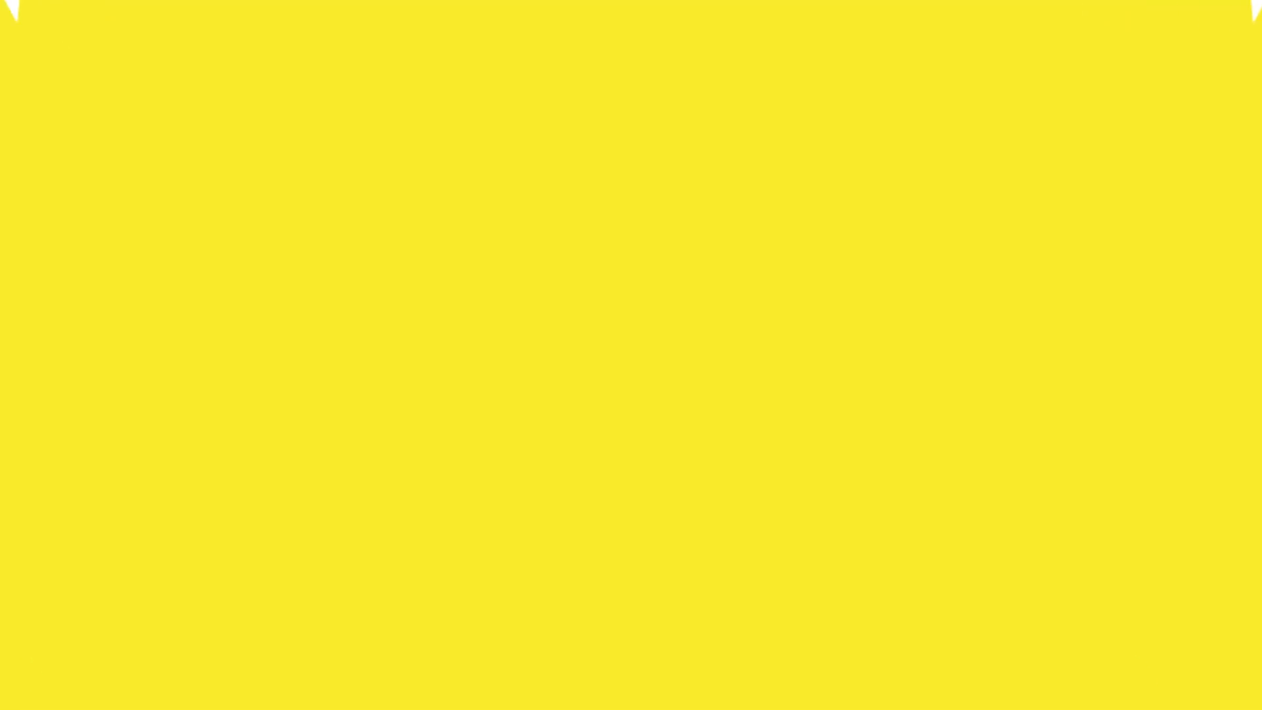